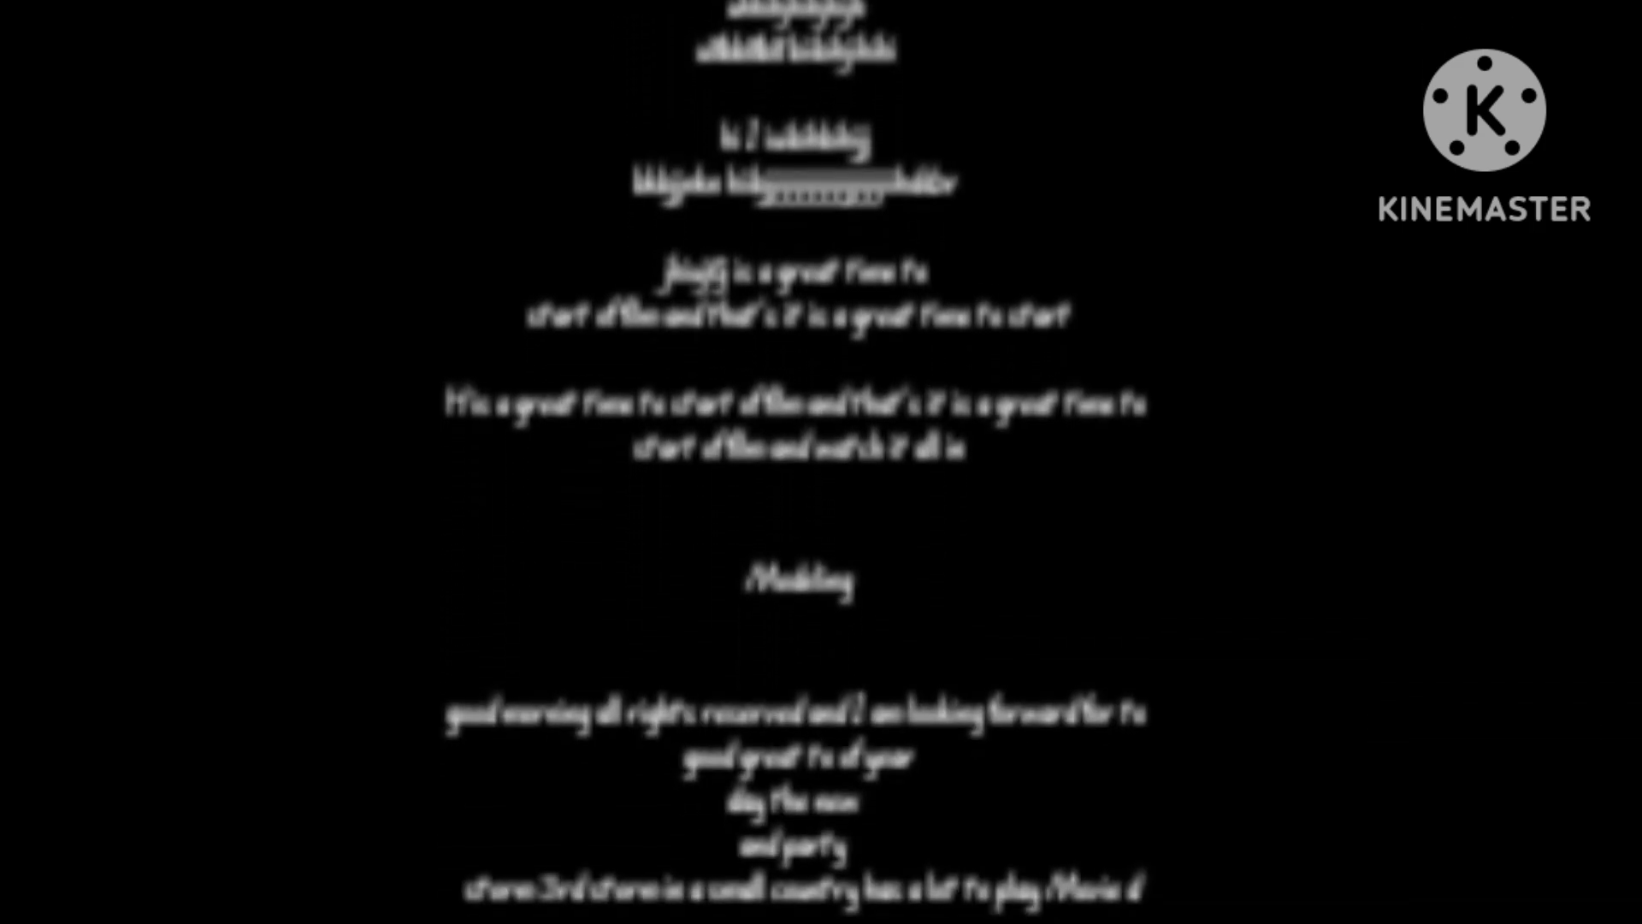
{"action": "scroll", "scroll_direction": "up", "scroll_amount": 3}
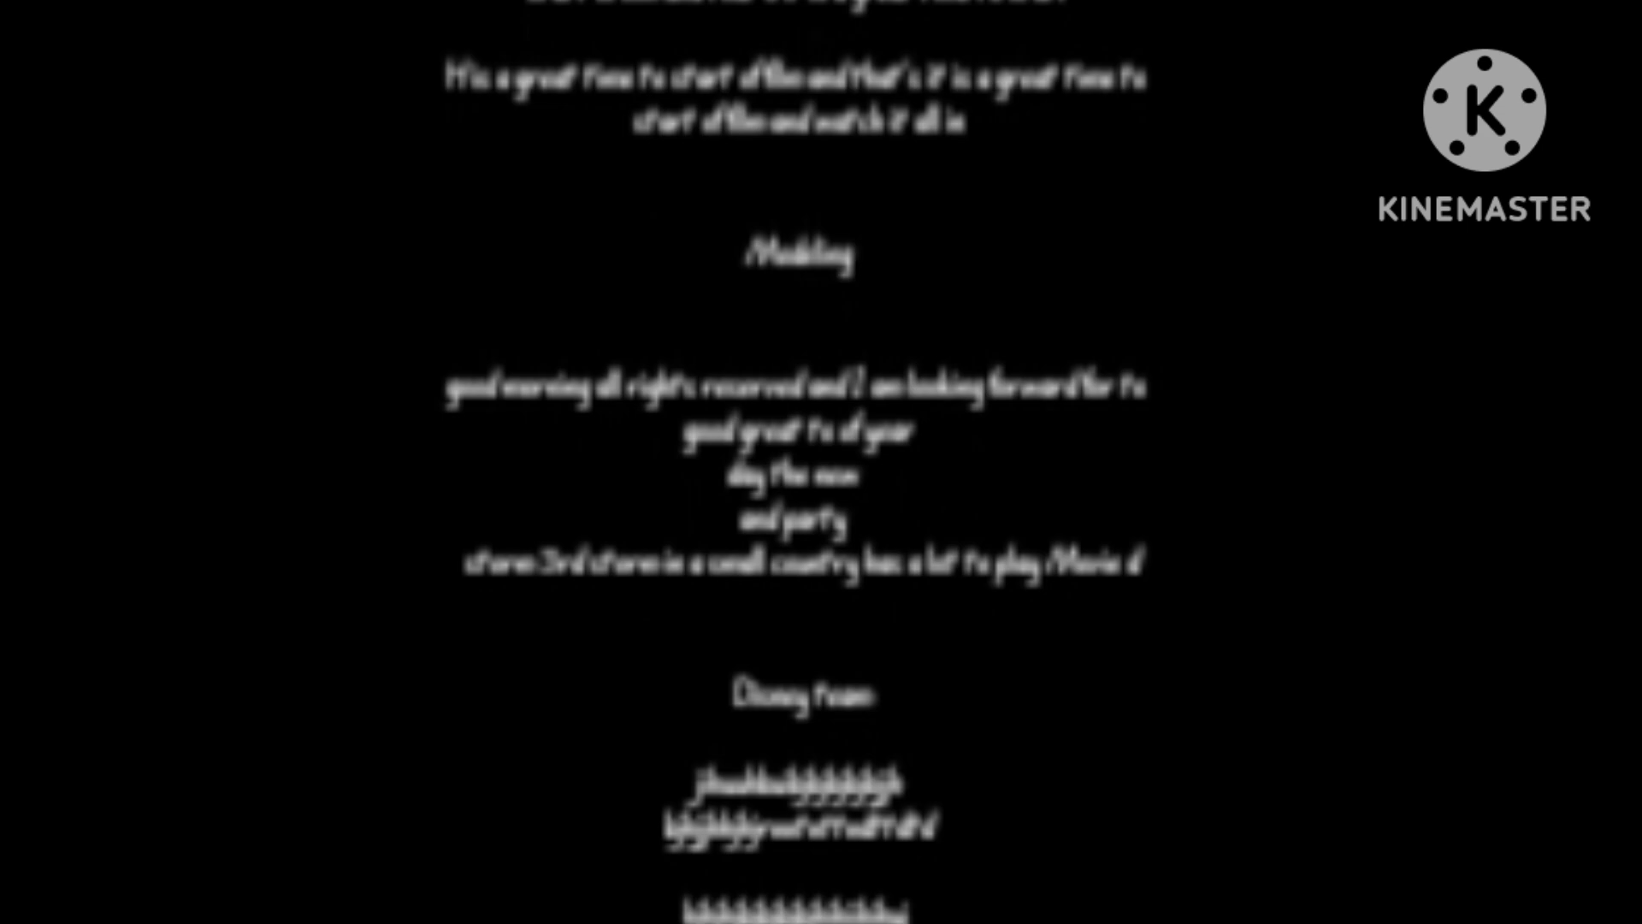
{"action": "scroll", "scroll_direction": "up", "scroll_amount": 3}
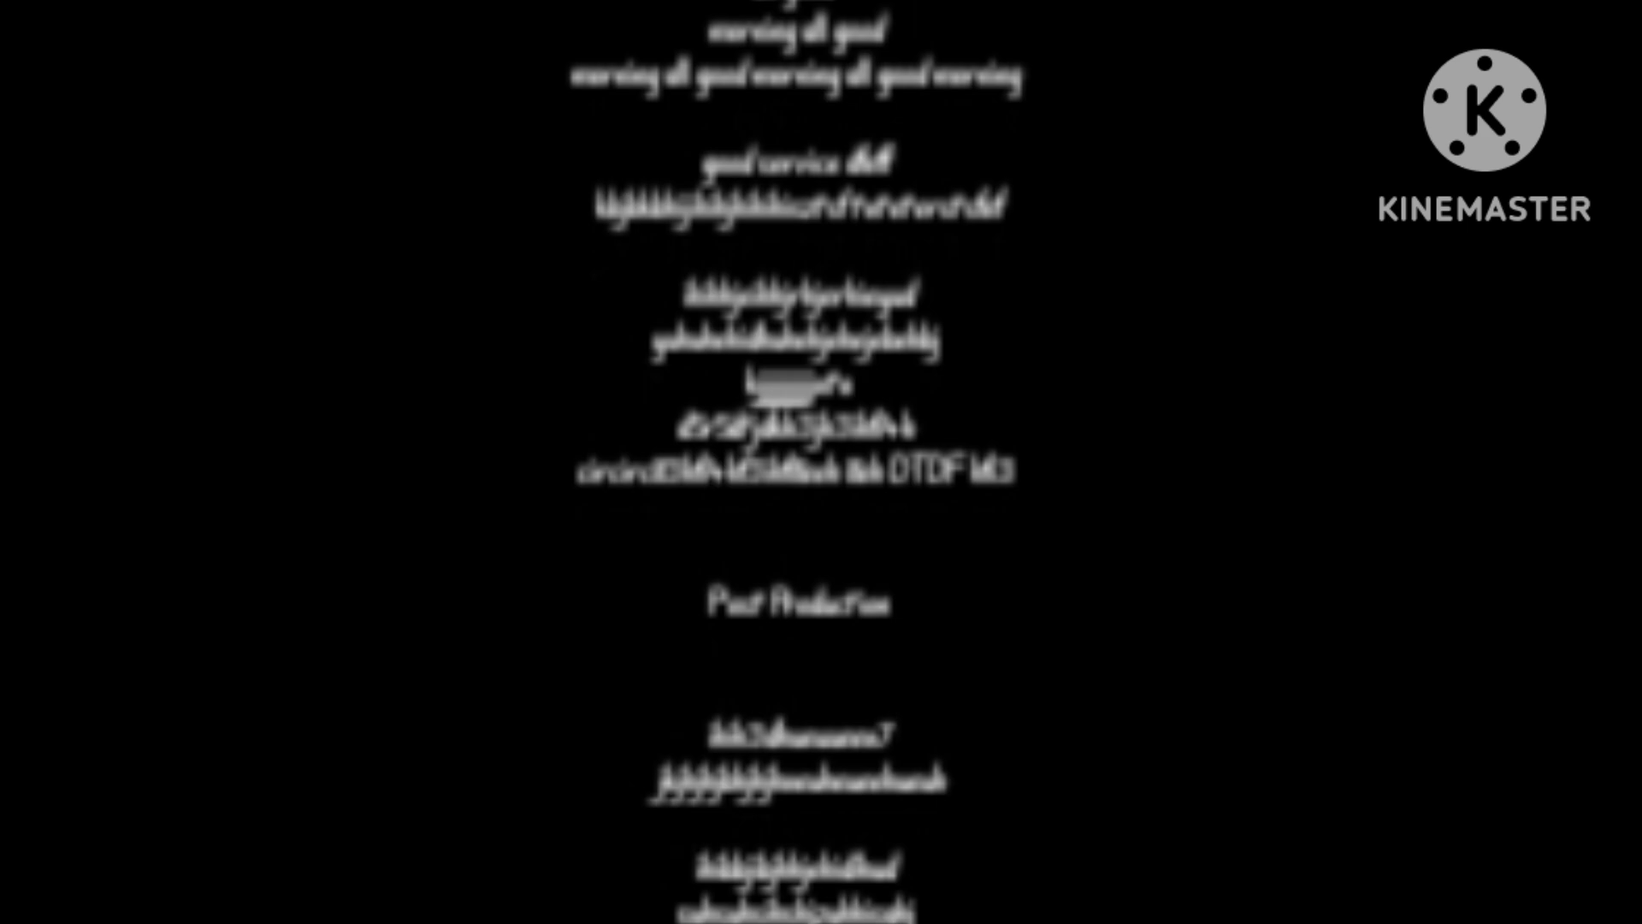
{"action": "scroll", "scroll_direction": "up", "scroll_amount": 3}
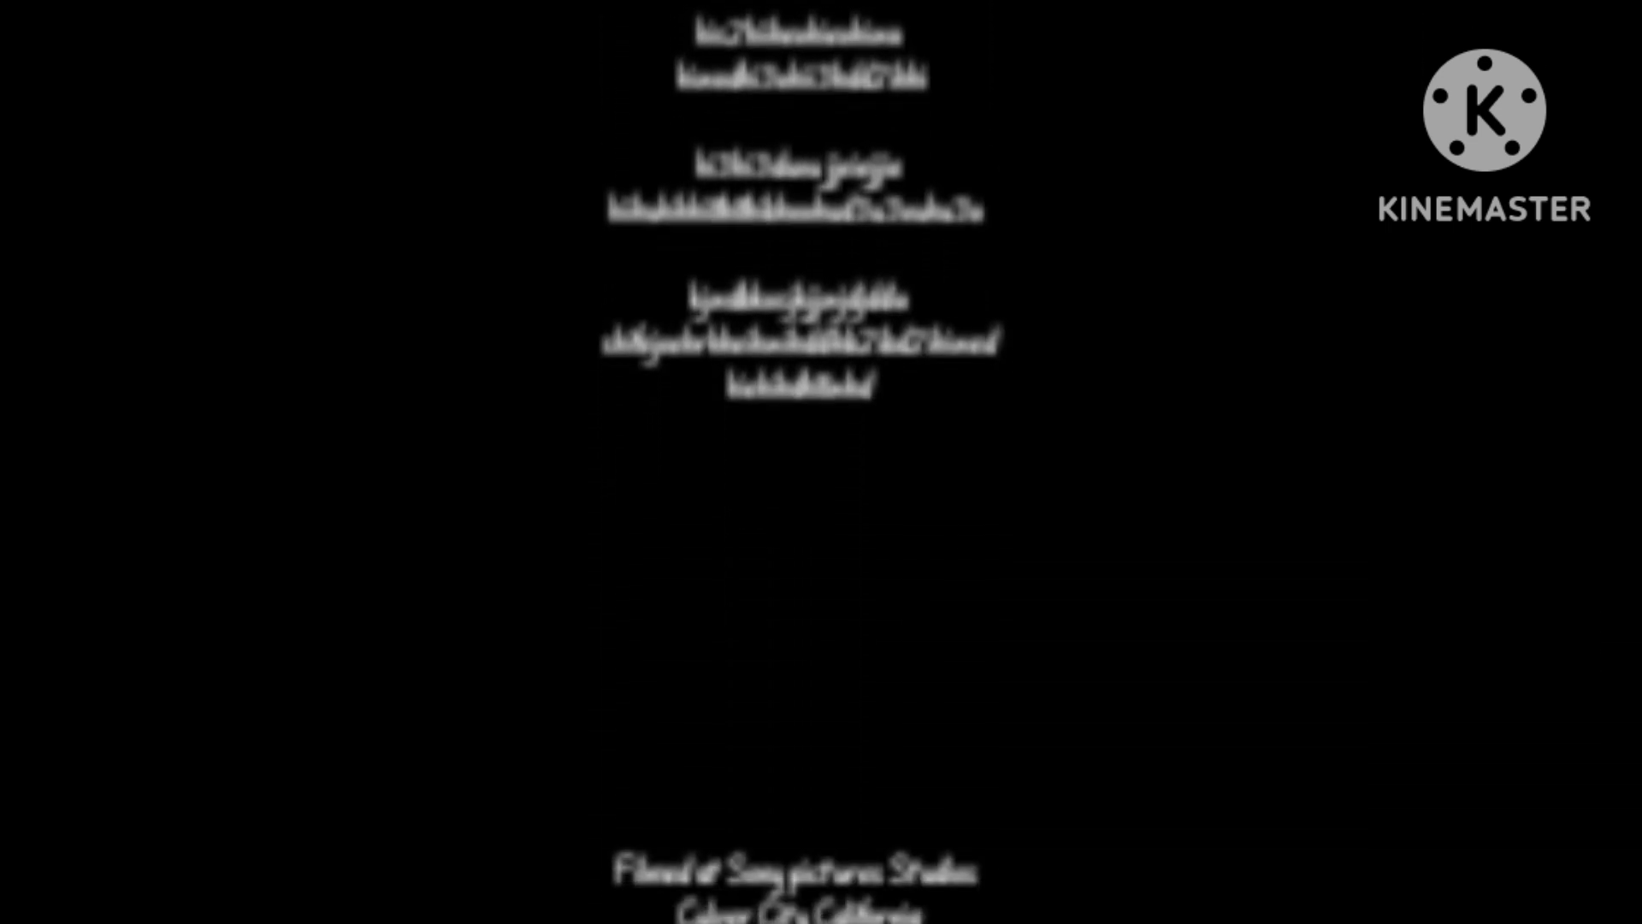
{"action": "scroll", "scroll_direction": "up", "scroll_amount": 3}
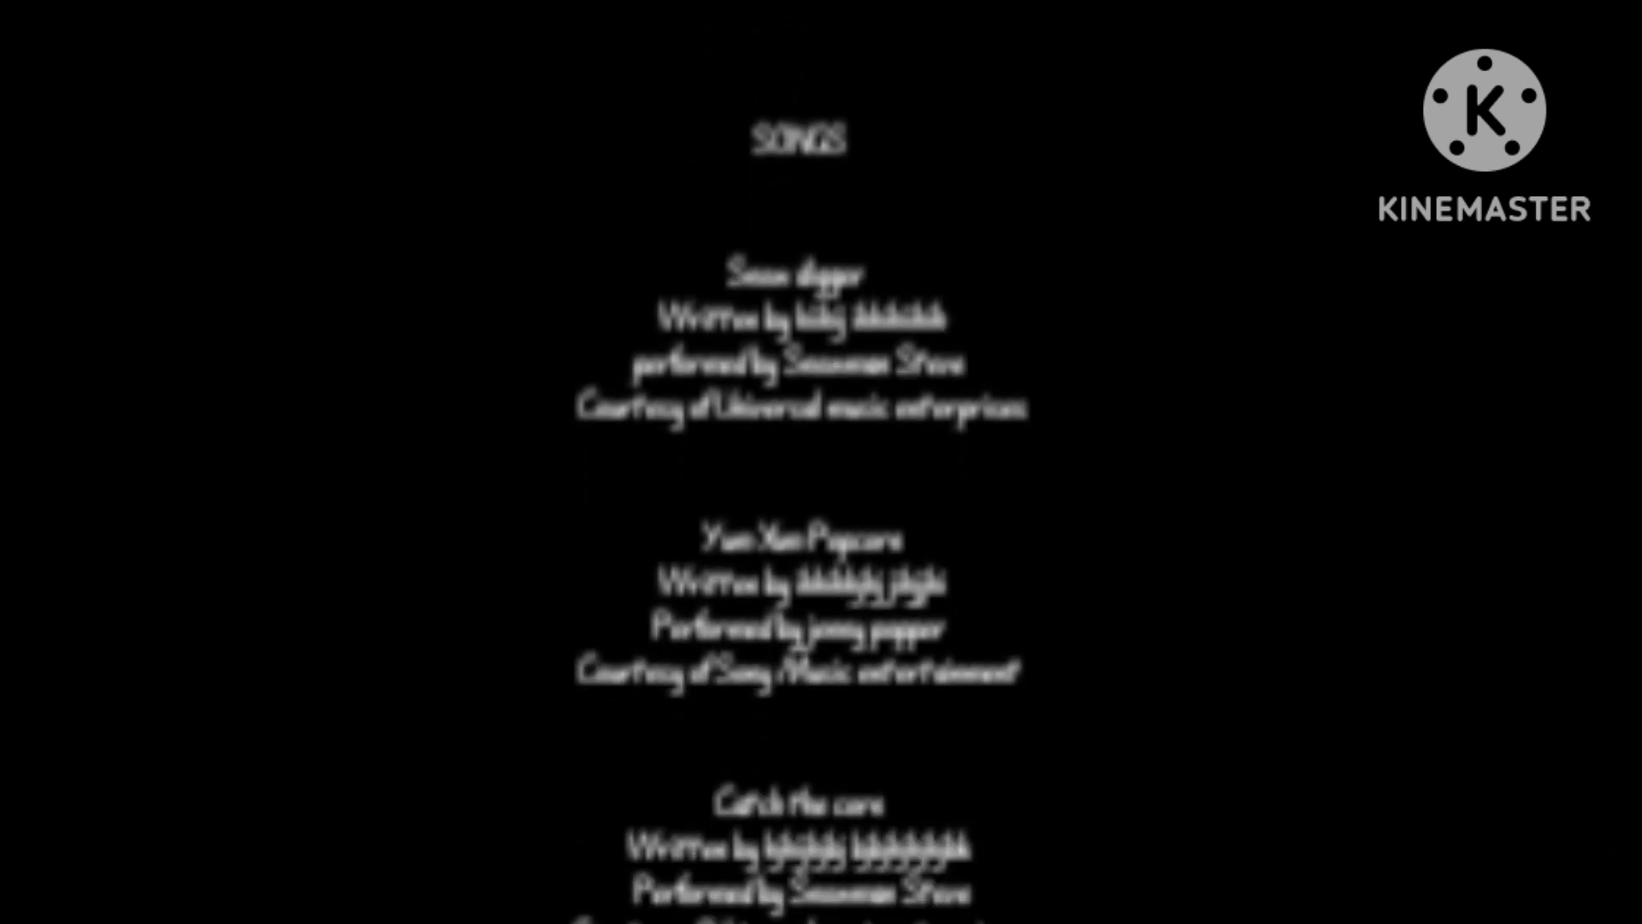
{"action": "scroll", "scroll_direction": "up", "scroll_amount": 3}
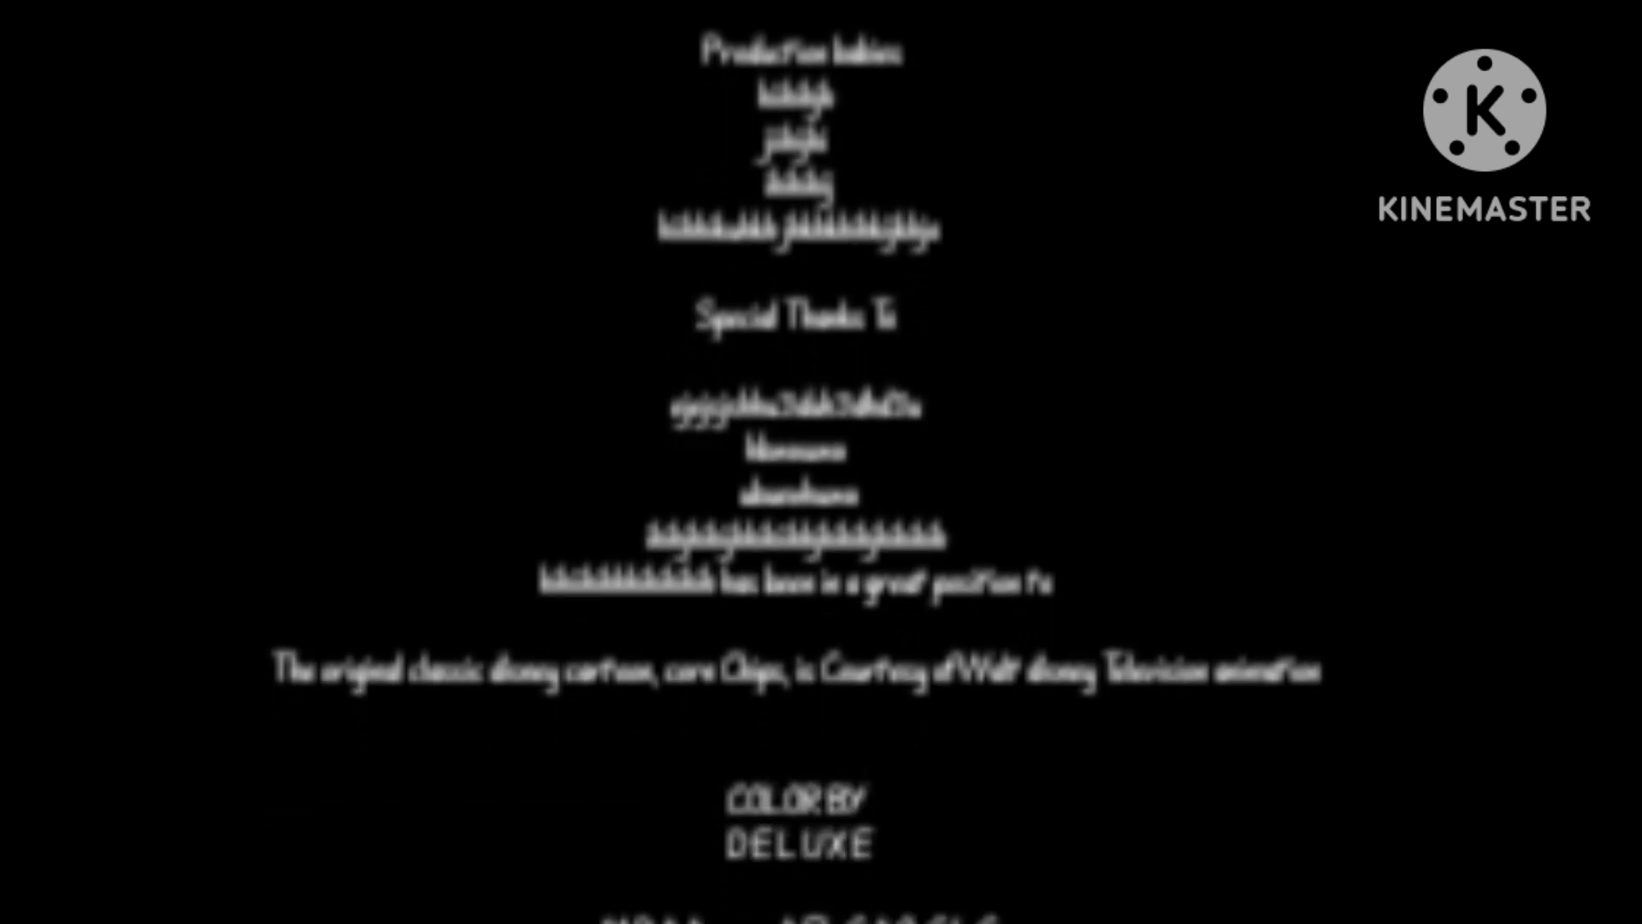
{"action": "scroll", "scroll_direction": "up", "scroll_amount": 3}
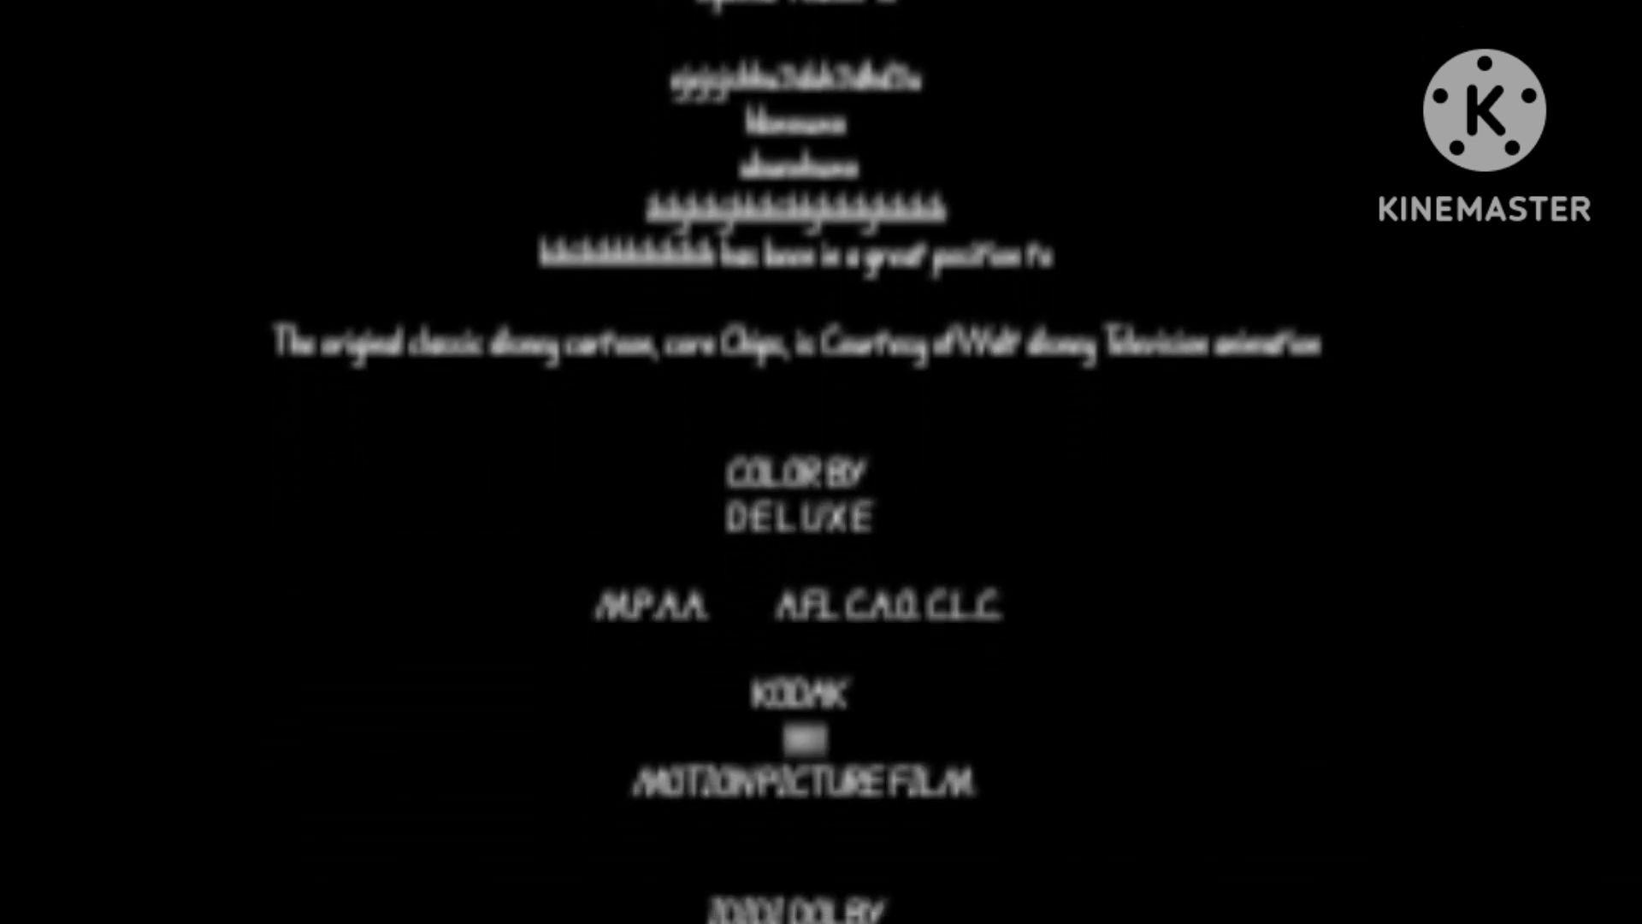